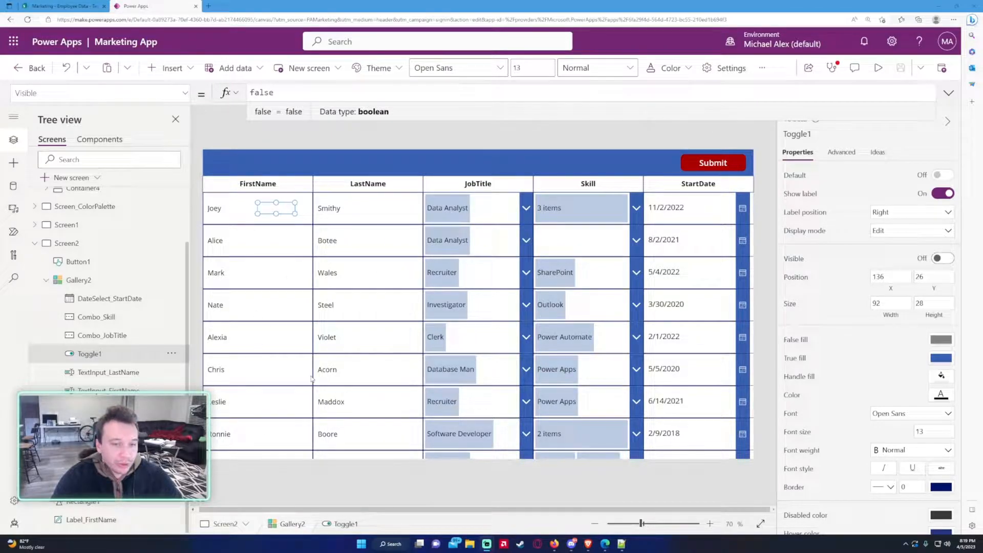
mouse_move(431, 296)
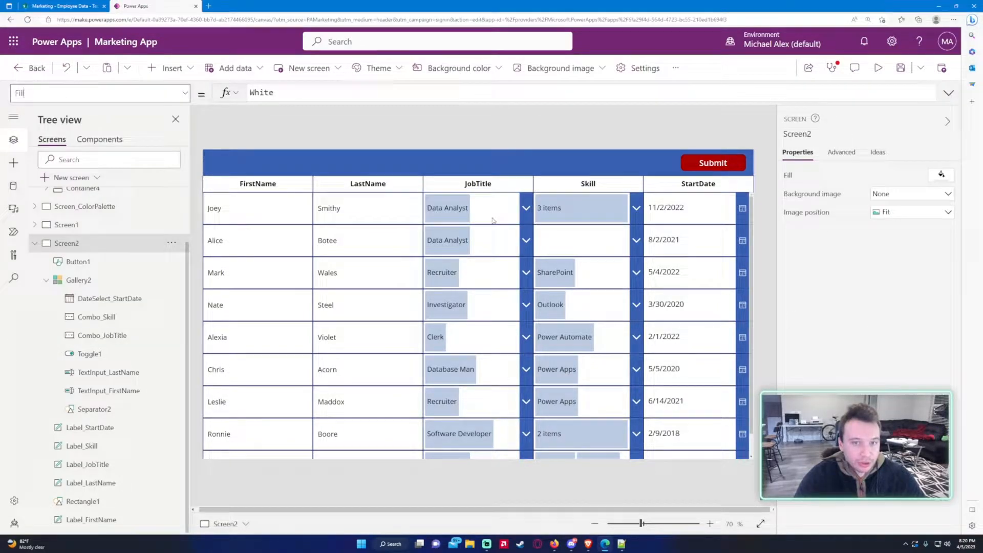
- Select Combo_JobTitle to show its Items formula, Choices('Employee Data'.JobTitle)
left_click(476, 207)
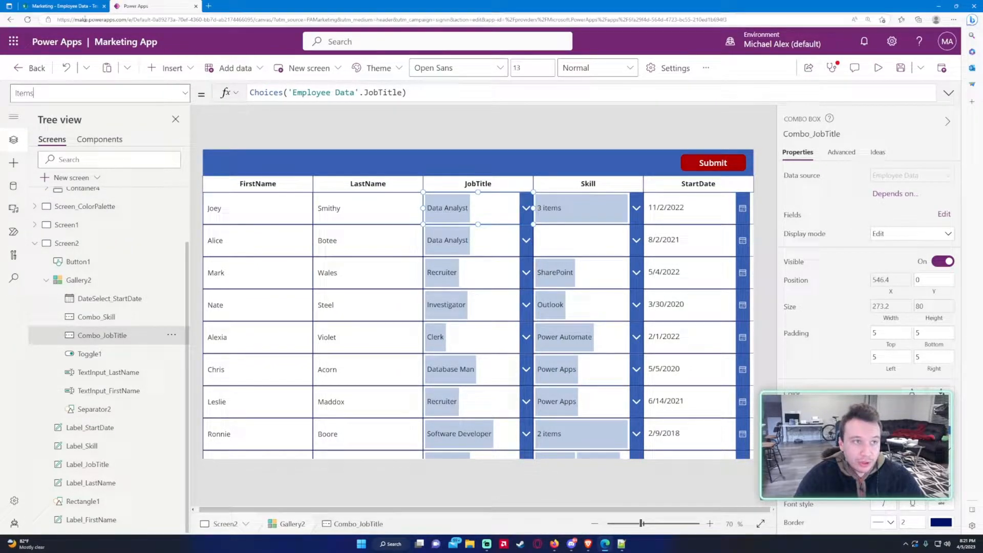
- Select Combo_Skill to show its Items formula, Choices('Employee Data'.Skill)
left_click(322, 92)
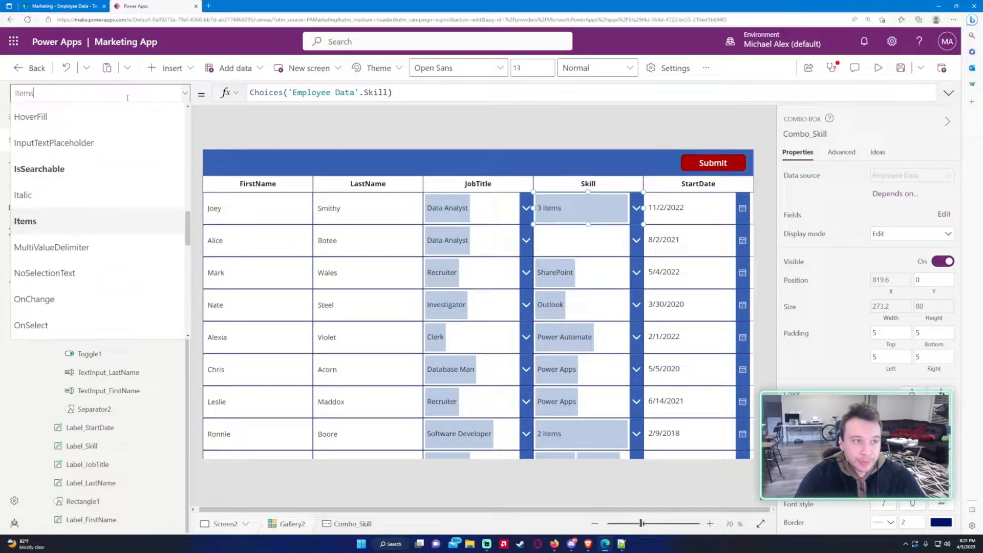
- Select DateSelect_StartDate to show its Width formula, Label_StartDate.Width - 10
left_click(110, 298)
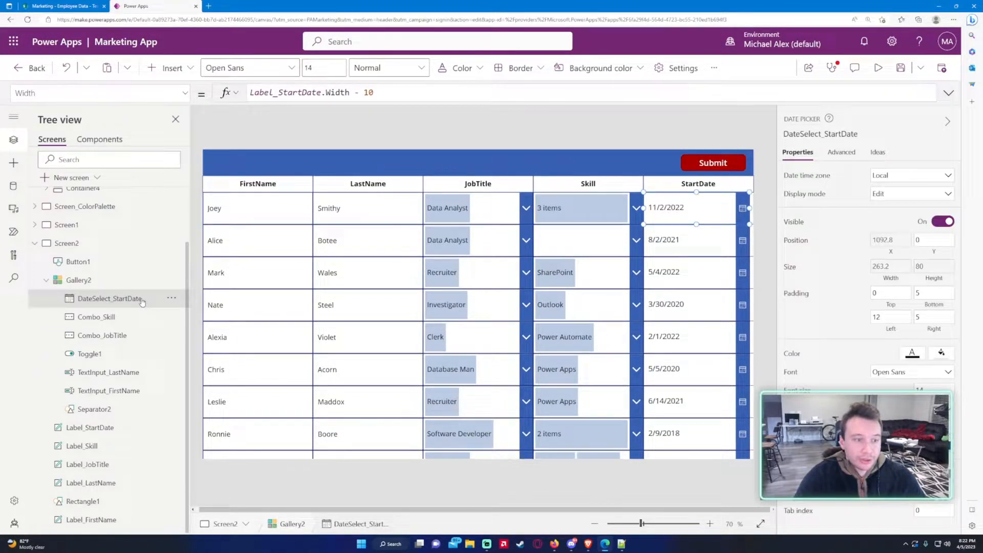
- Select Toggle1 in the gallery to show its Visible formula, set to false
left_click(90, 353)
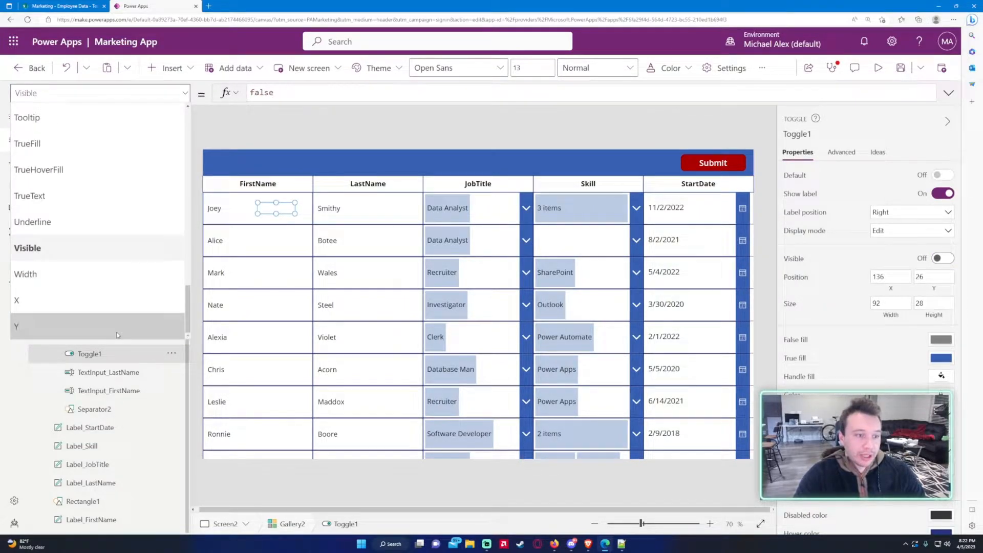
- Change Toggle1's Visible formula from false to true
type("true")
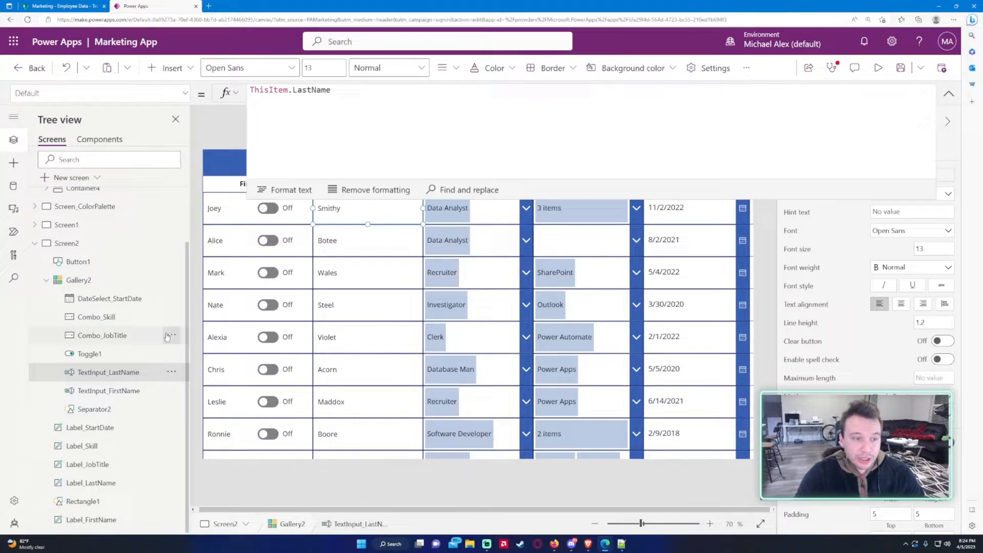
left_click(89, 353)
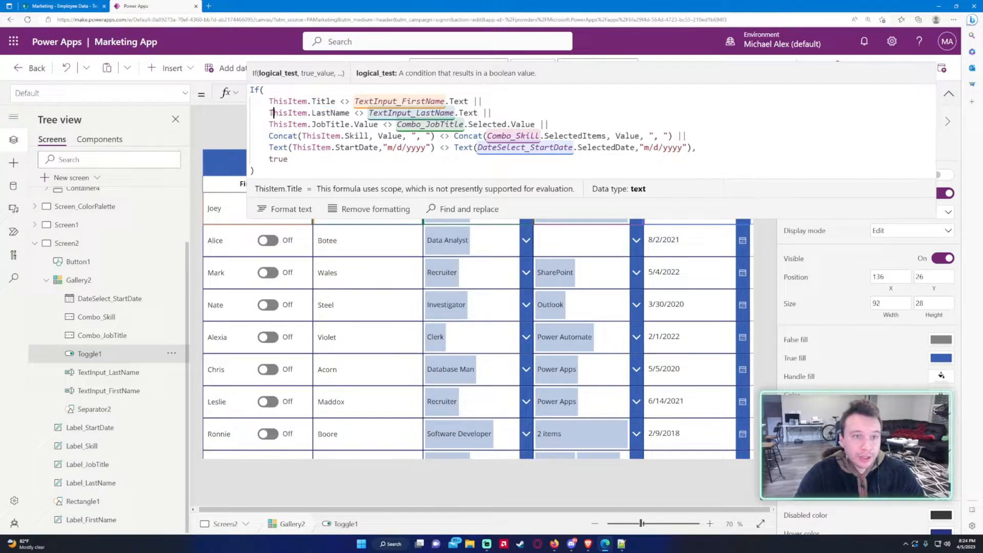
- Enter Toggle1's Default If formula comparing ThisItem fields with the edited controls
left_click(329, 113)
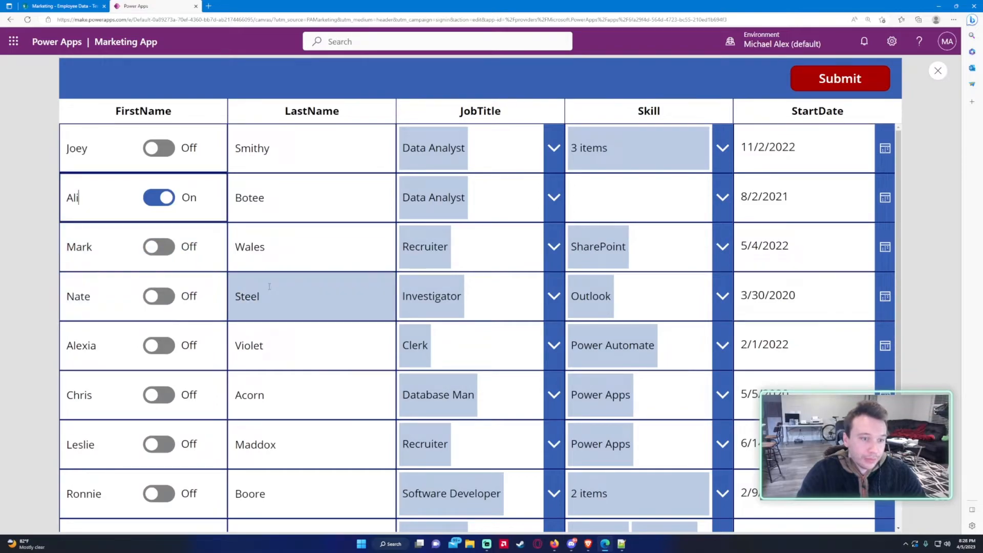
- In the preview, append 'ie' to change last name Steel to Steelie
type("ie")
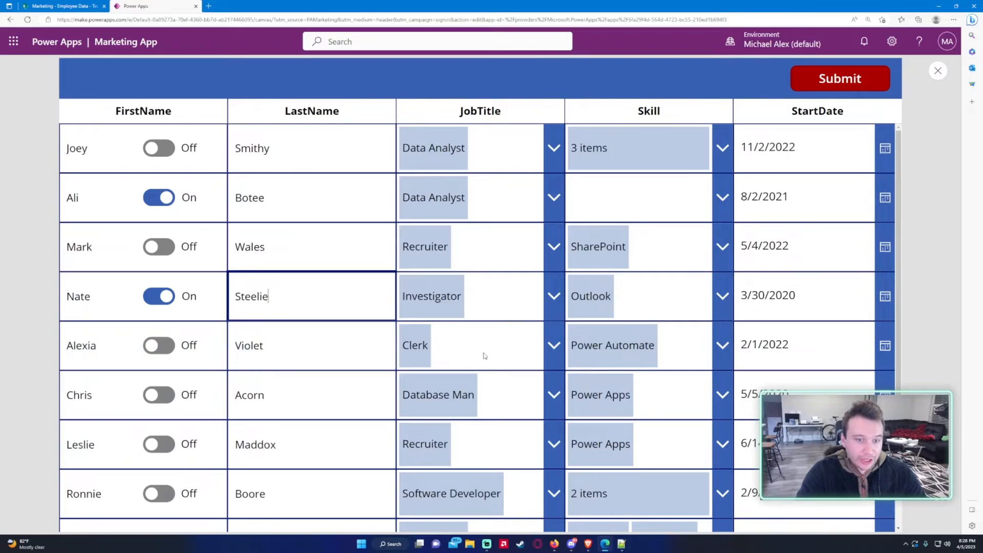